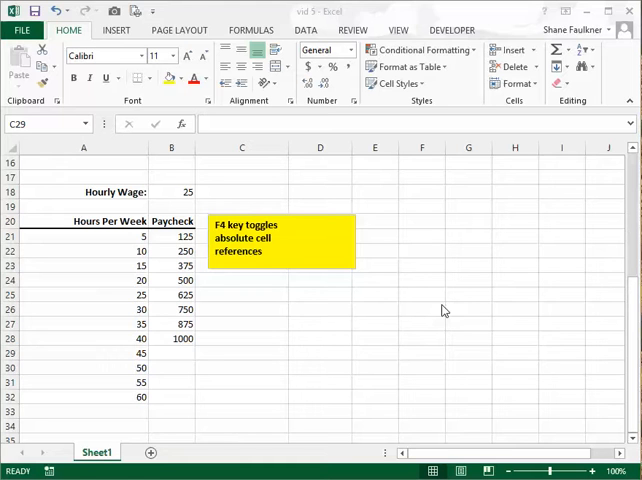
pyautogui.moveTo(372, 254)
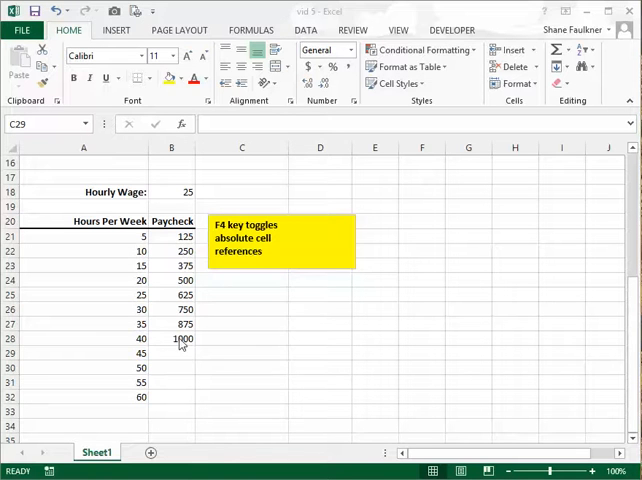
# Select B28 and inspect its =$B$18*A28 paycheck formula before extending it to B29
pyautogui.click(170, 338)
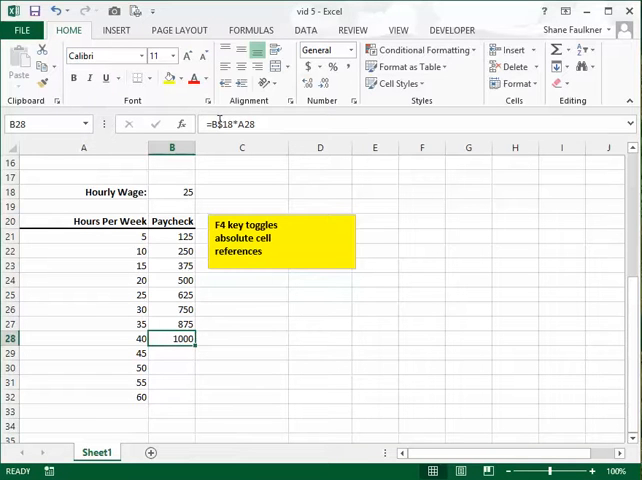
pyautogui.doubleClick(172, 338)
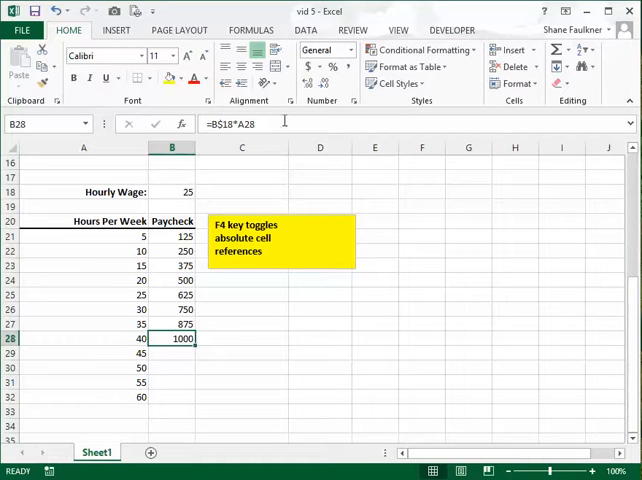
pyautogui.moveTo(230, 122)
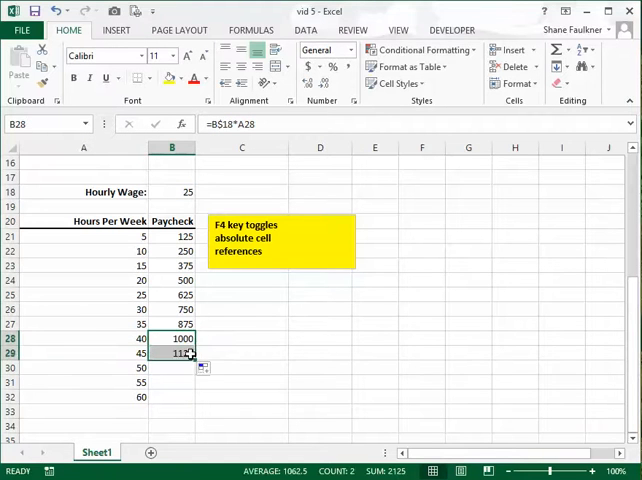
pyautogui.click(172, 352)
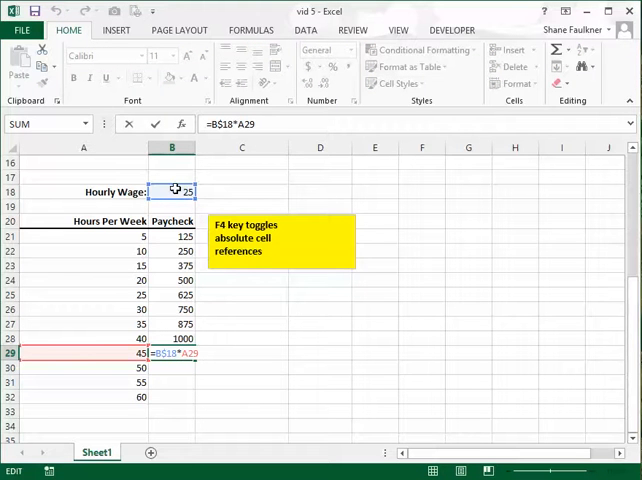
pyautogui.moveTo(104, 352)
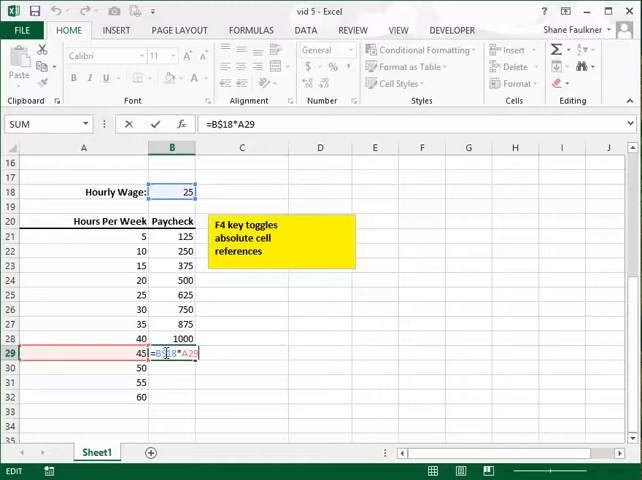
pyautogui.moveTo(220, 366)
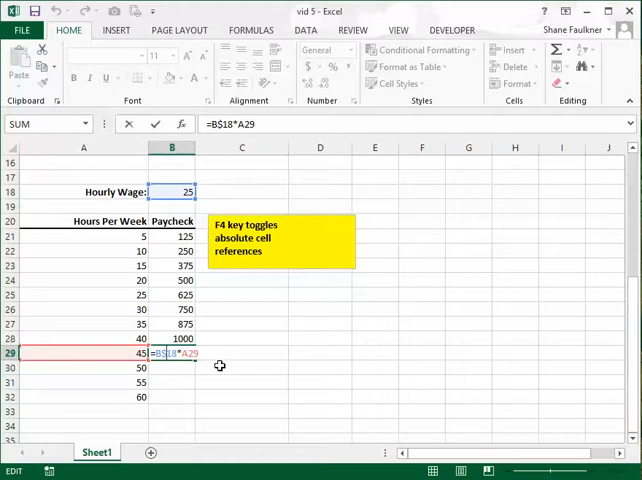
pyautogui.press('f4')
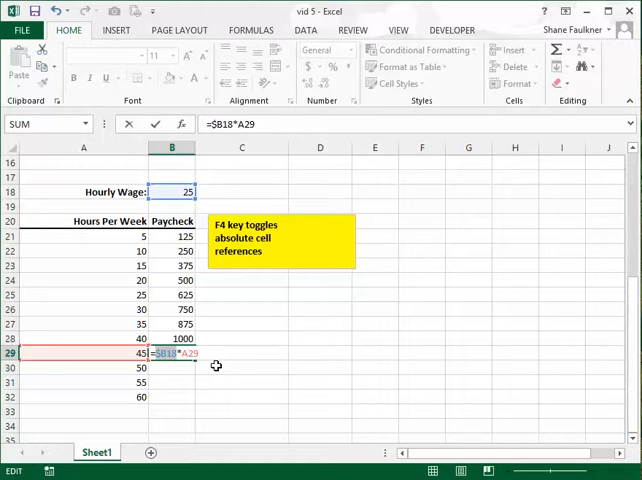
pyautogui.press('f4')
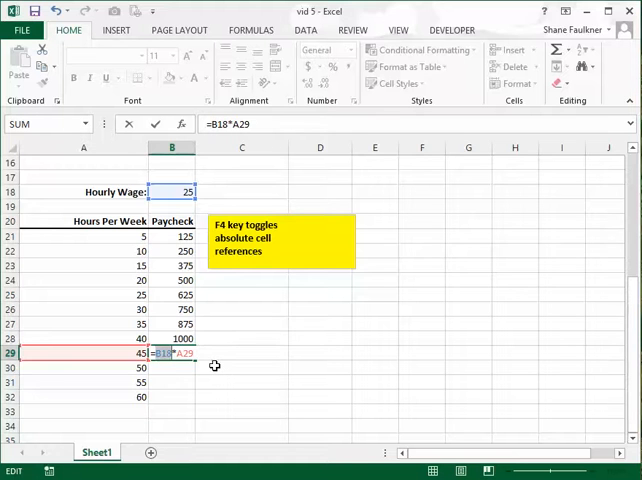
pyautogui.press('f4')
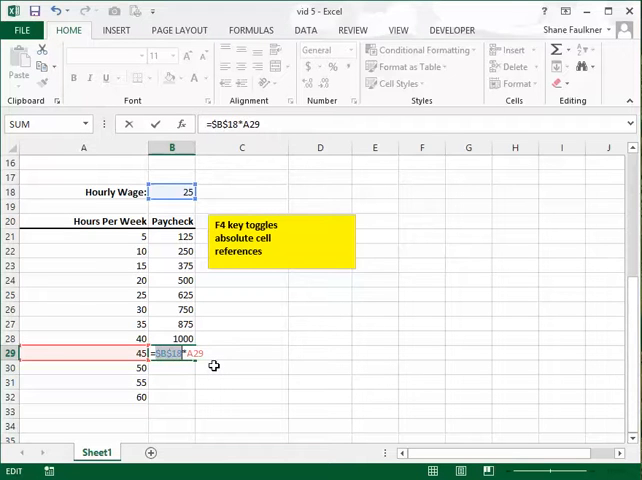
pyautogui.press('f4')
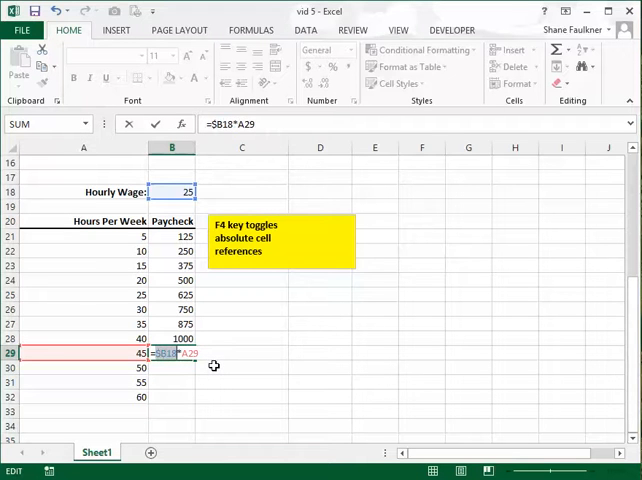
pyautogui.press('f4')
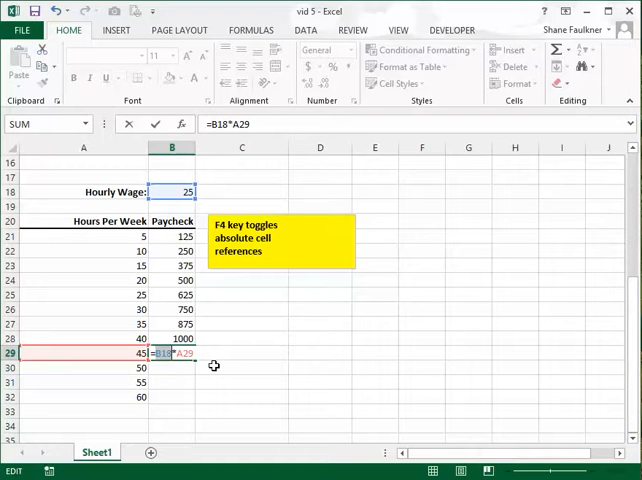
pyautogui.press('f4')
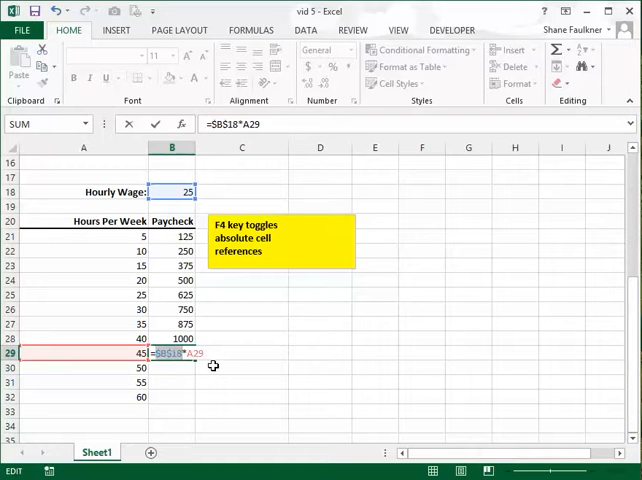
pyautogui.press('f4')
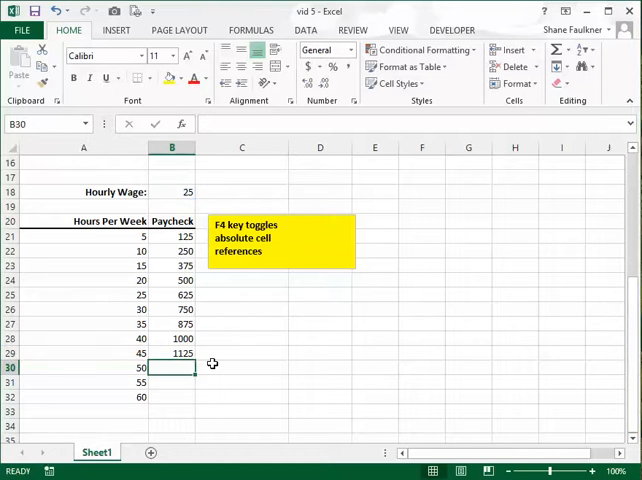
# Enter the label 'Regular Pay' in C28 beside the 40-hour row
pyautogui.click(172, 352)
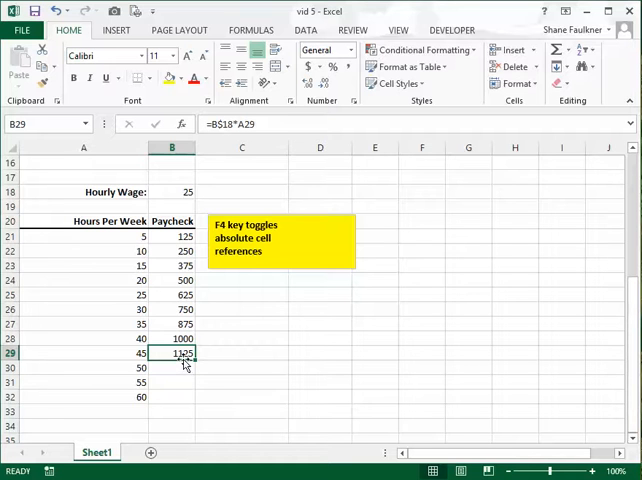
pyautogui.click(242, 338)
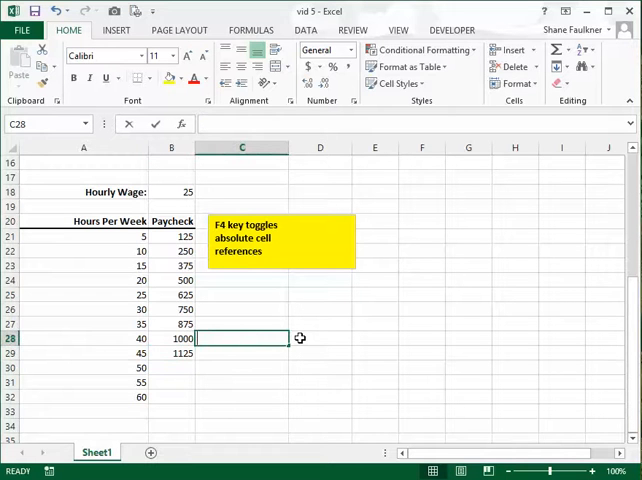
pyautogui.write('Regular')
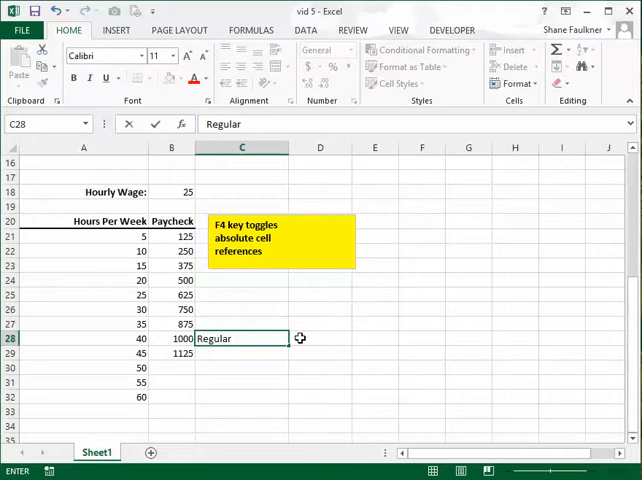
pyautogui.write('Pay')
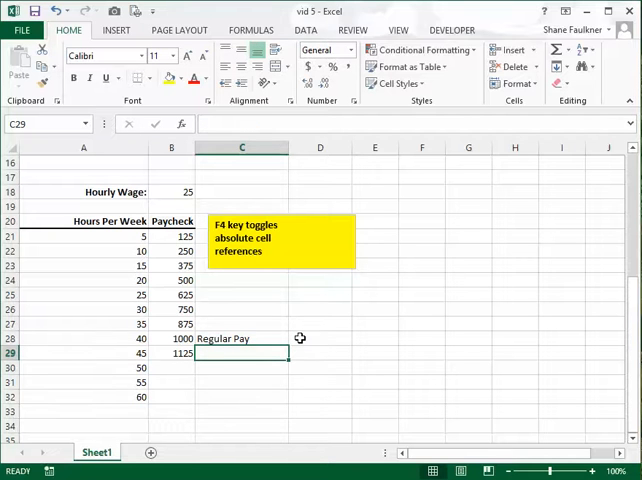
# Make C29 reference the B29 paycheck so it shows 1125
pyautogui.write('=')
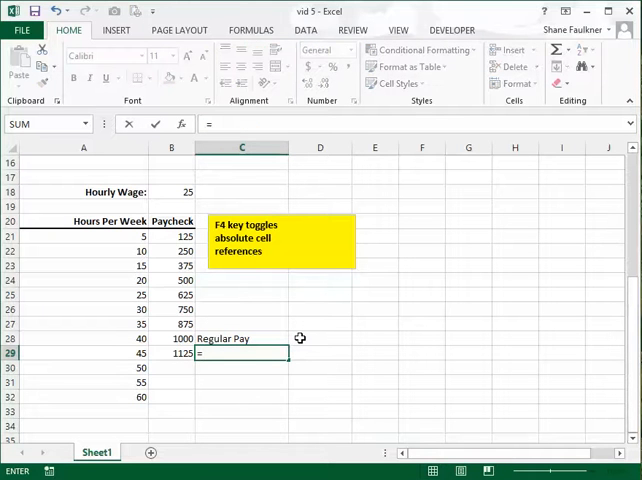
pyautogui.click(170, 352)
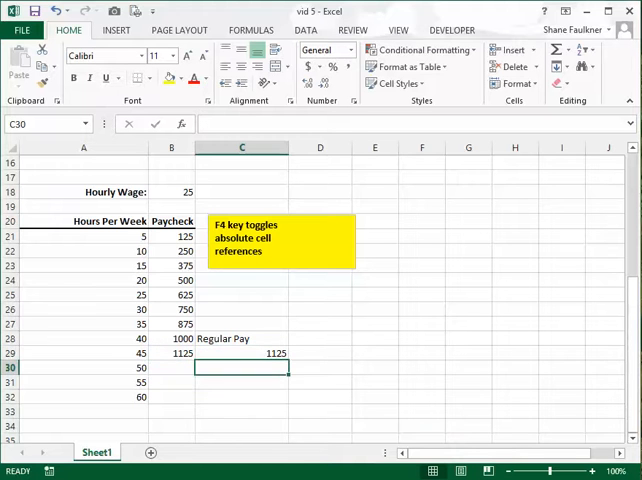
pyautogui.click(242, 338)
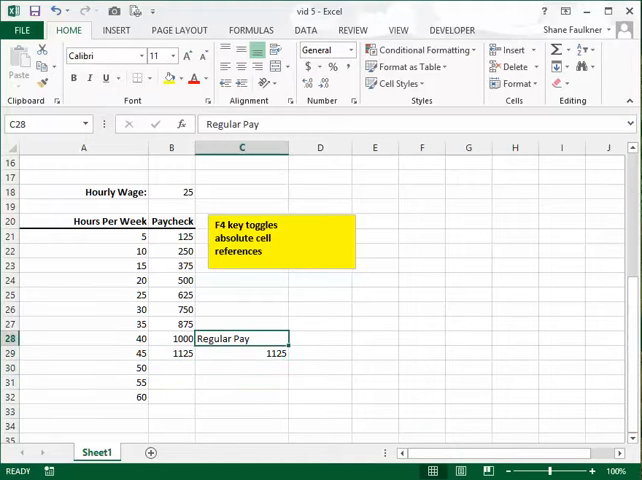
# Label D28 'Ot hours' and compute D29 as =A29-40, giving 5 overtime hours
pyautogui.click(320, 338)
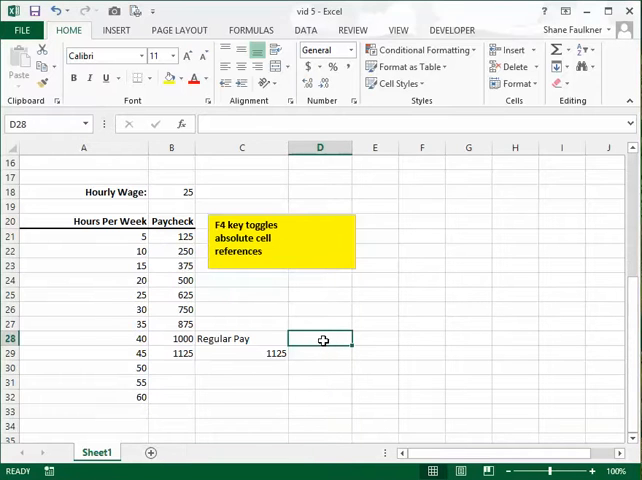
pyautogui.write('Ot hours')
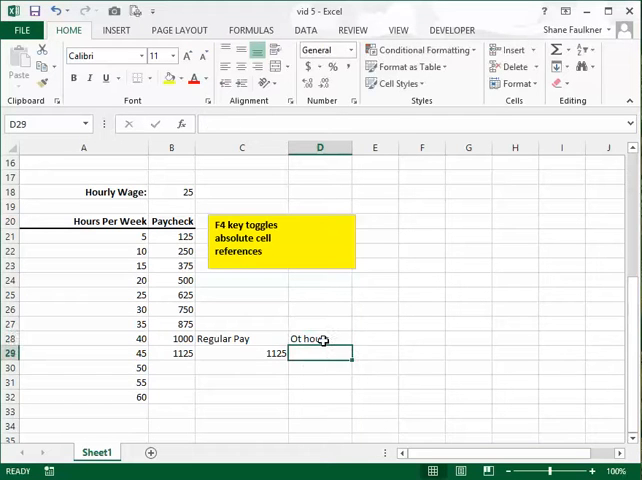
pyautogui.write('=A29')
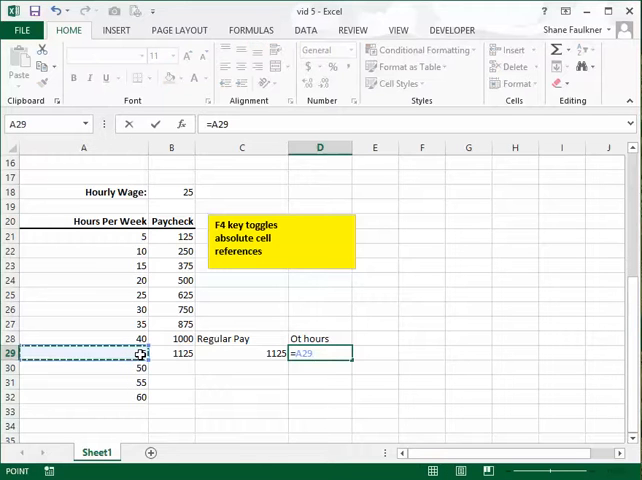
pyautogui.write('-40')
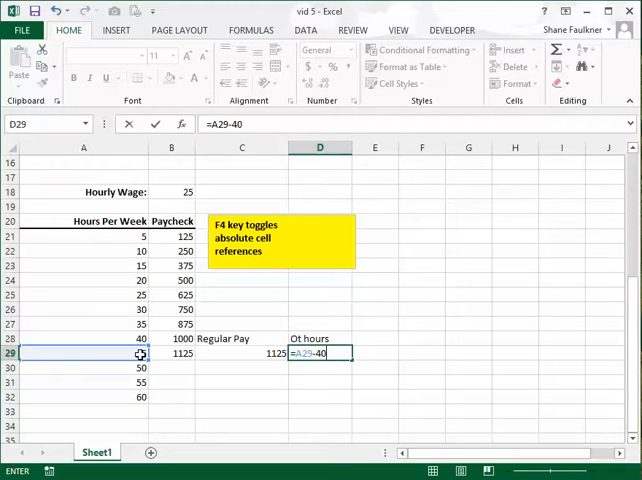
pyautogui.press('enter')
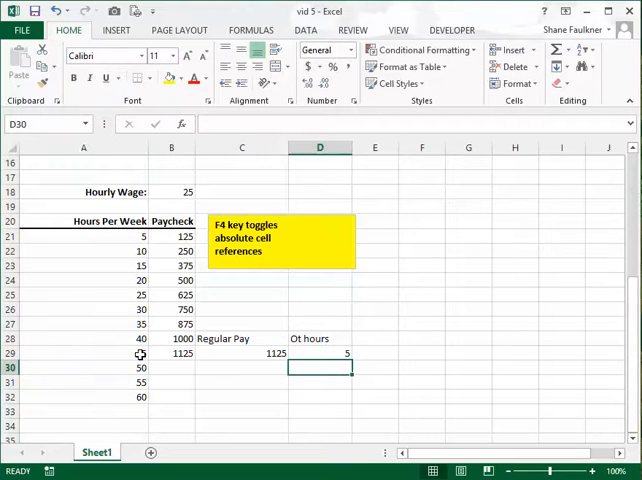
pyautogui.click(320, 352)
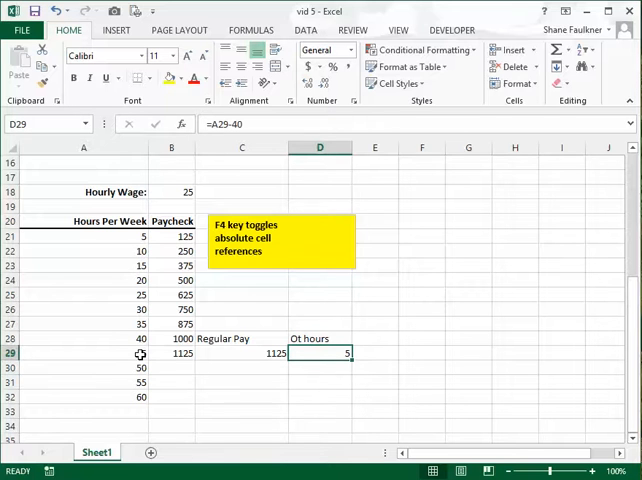
# Enter =$B$18/2 in E29 (12.5), then multiply by D29 for a 62.5 overtime bonus
pyautogui.click(376, 352)
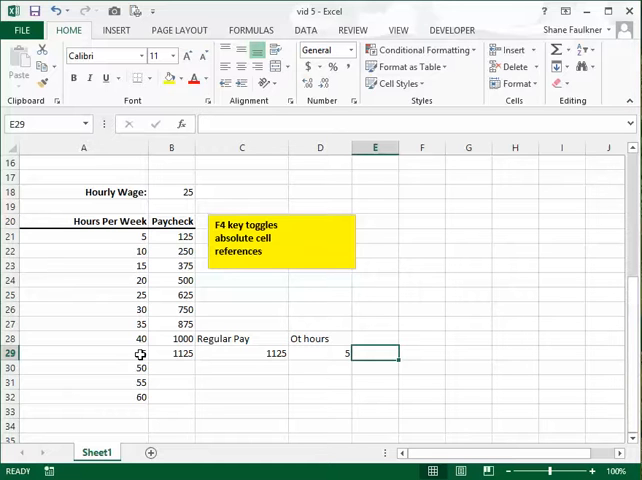
pyautogui.write('=B18')
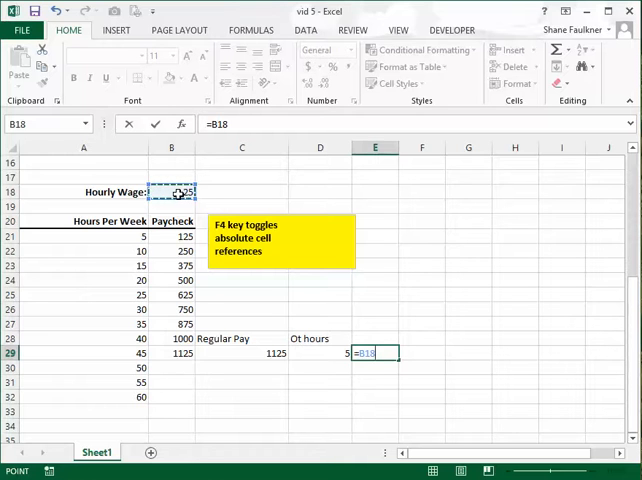
pyautogui.press('f4')
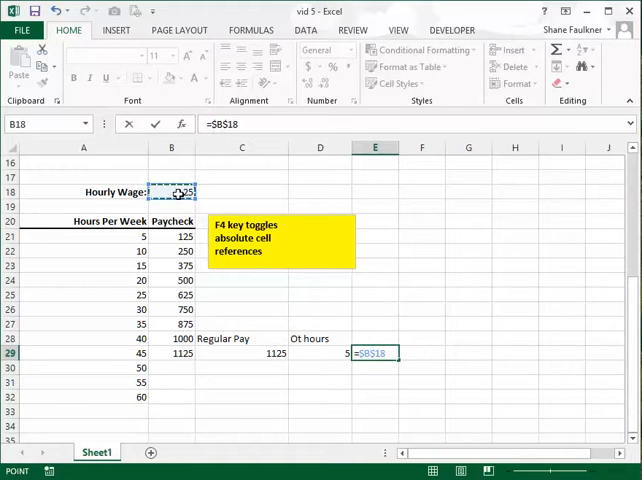
pyautogui.press('f4')
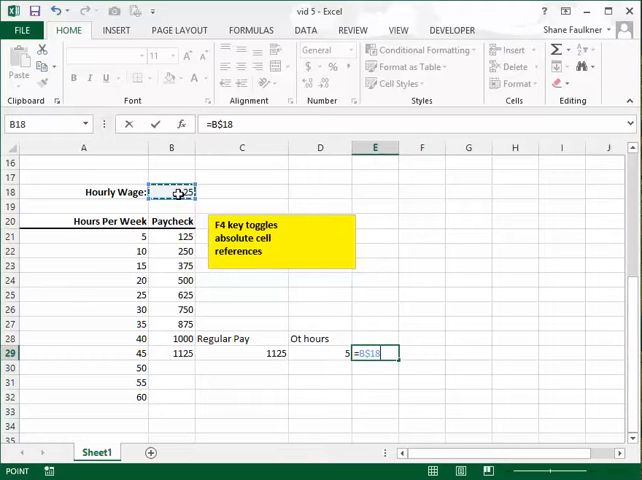
pyautogui.write('/2')
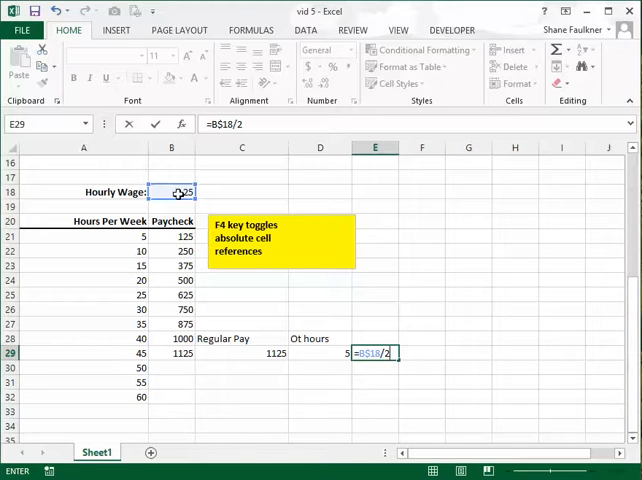
pyautogui.press('enter')
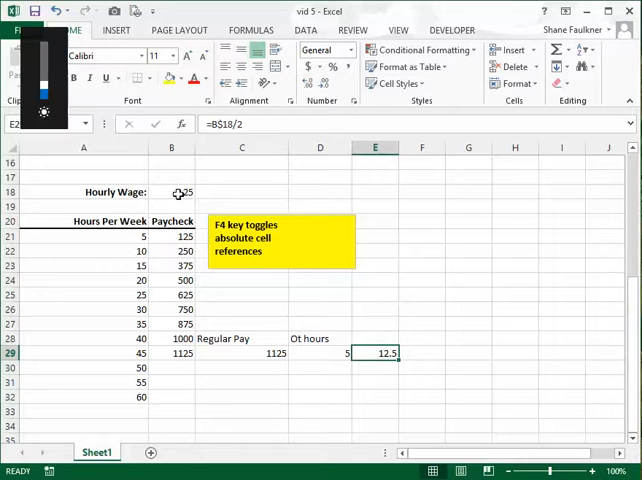
pyautogui.doubleClick(376, 352)
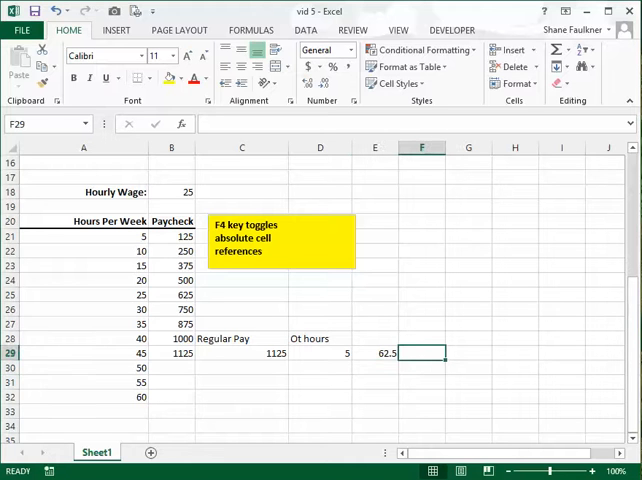
# Sum E29 and C29 in F29 for a total pay of 1187.5
pyautogui.write('=')
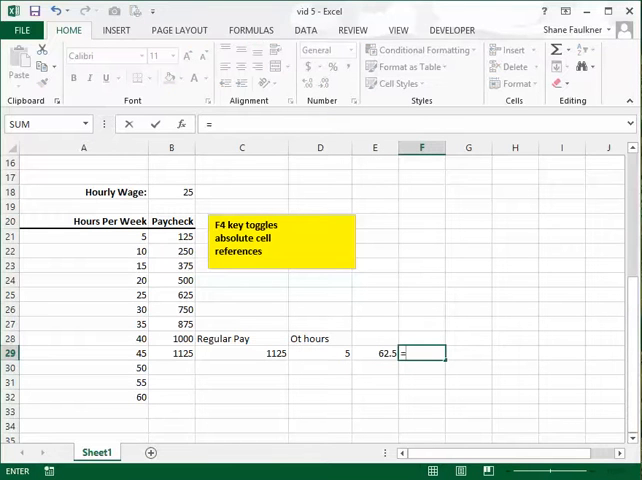
pyautogui.click(376, 352)
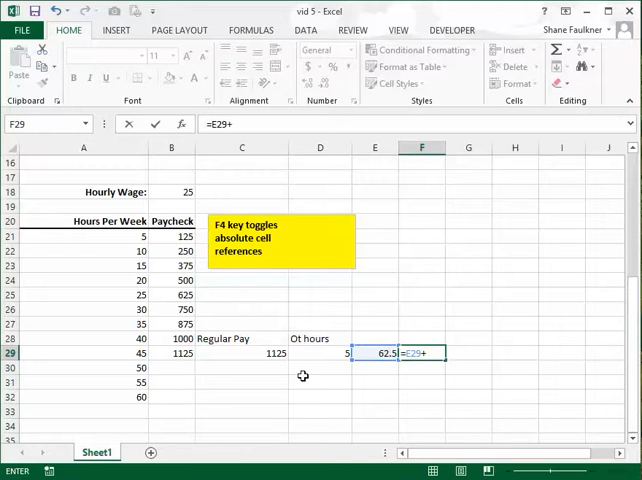
pyautogui.click(266, 352)
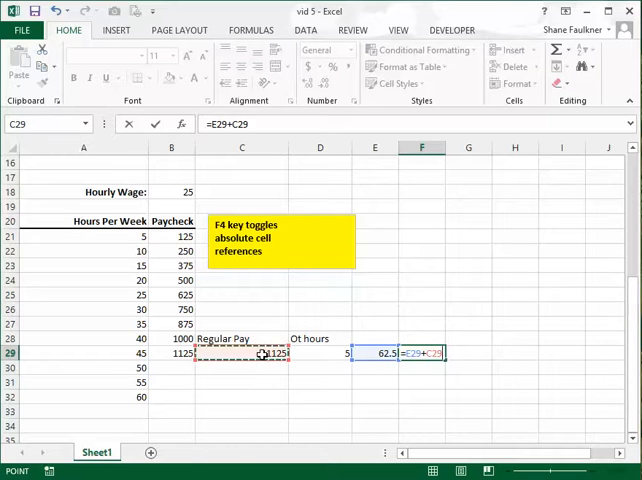
pyautogui.press('enter')
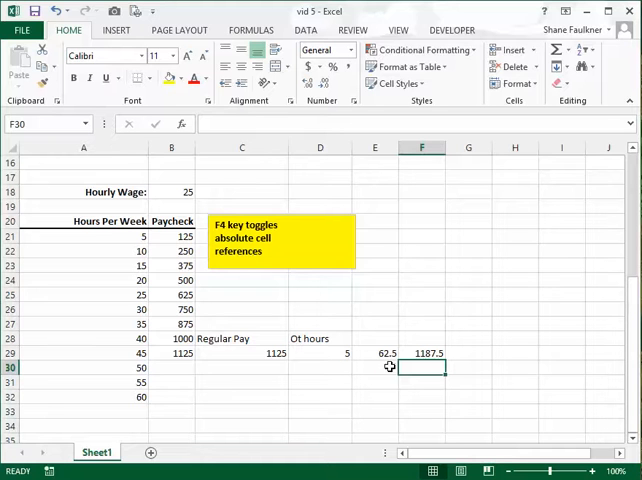
pyautogui.moveTo(384, 380)
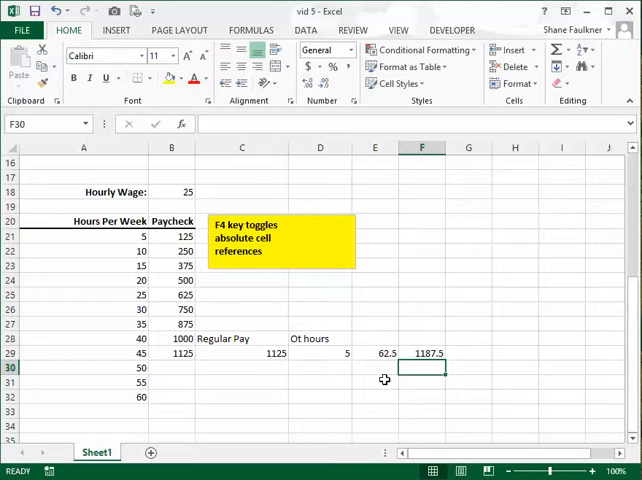
pyautogui.moveTo(306, 368)
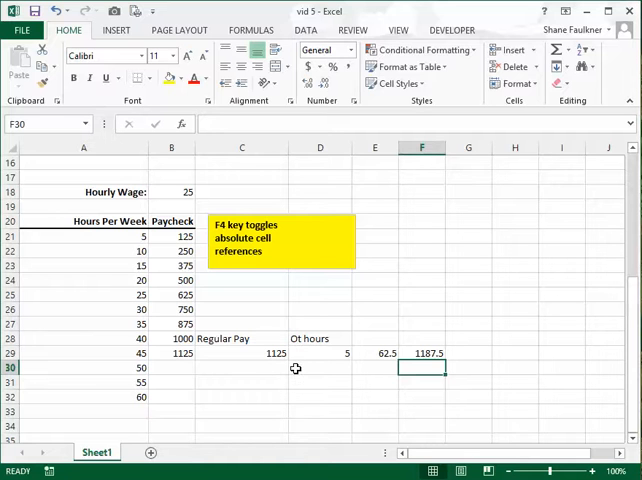
pyautogui.click(242, 352)
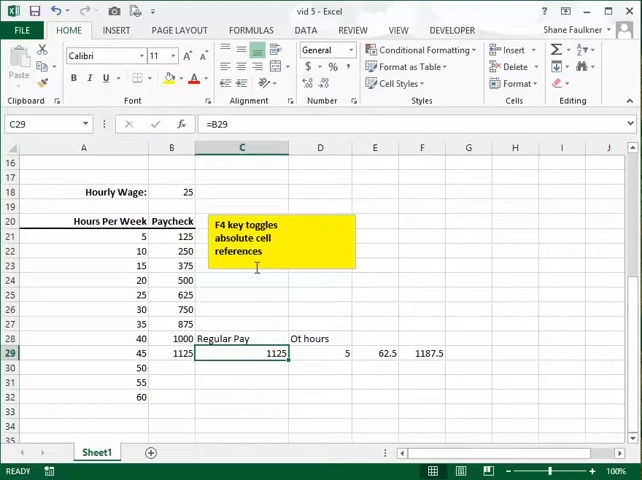
pyautogui.moveTo(248, 334)
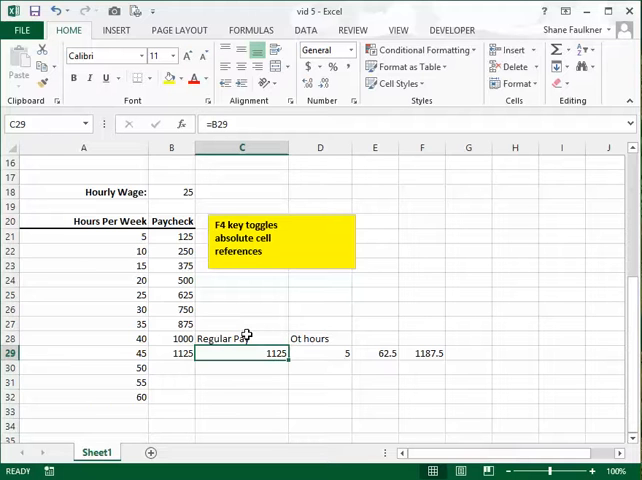
pyautogui.write('11')
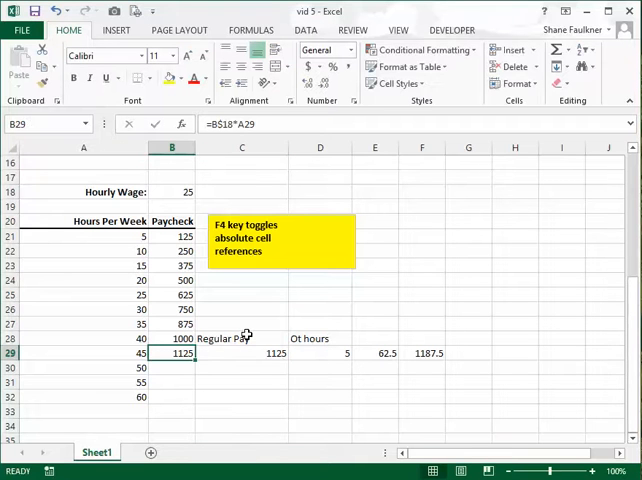
pyautogui.press('Delete')
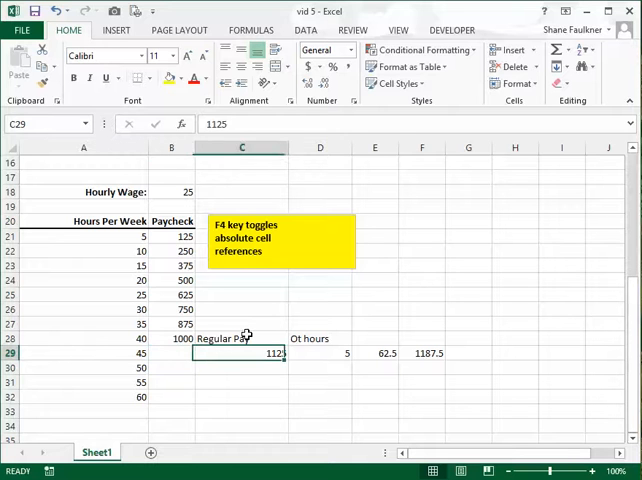
pyautogui.click(320, 352)
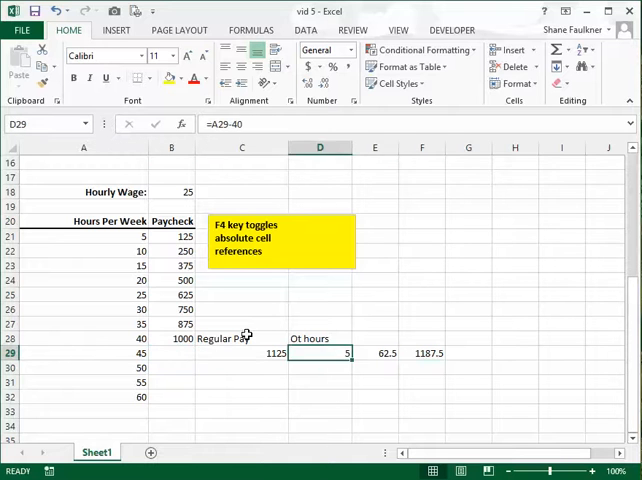
pyautogui.click(240, 352)
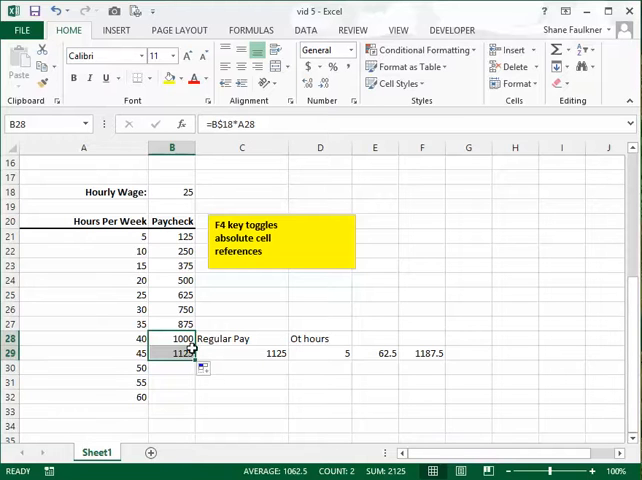
# Rewrite B29 as ($B$18*A29)+(A29-40 to start the combined paycheck formula
pyautogui.click(172, 352)
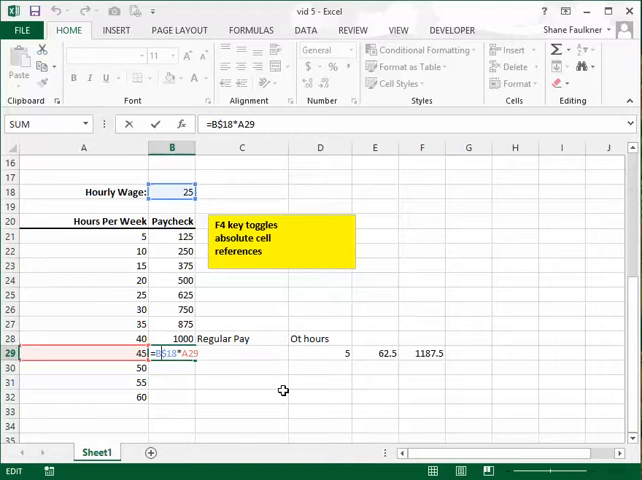
pyautogui.write('(')
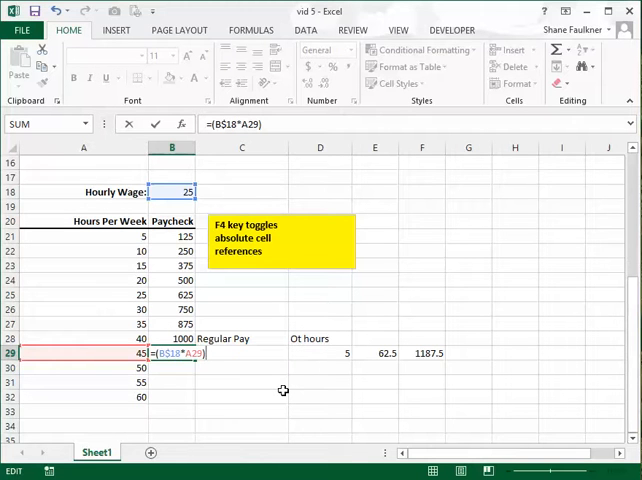
pyautogui.write('+')
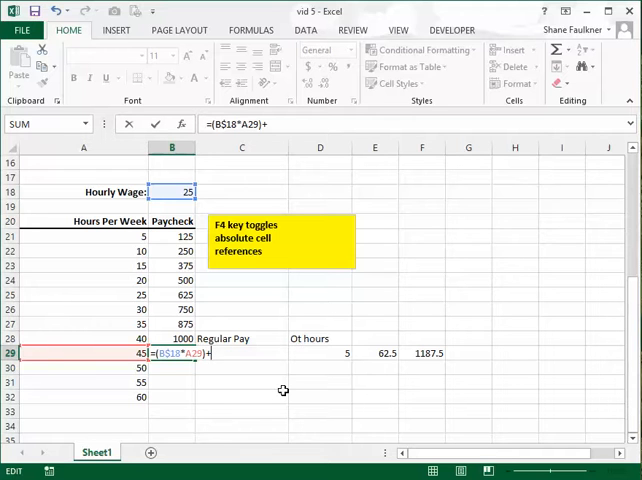
pyautogui.write('(A29-4')
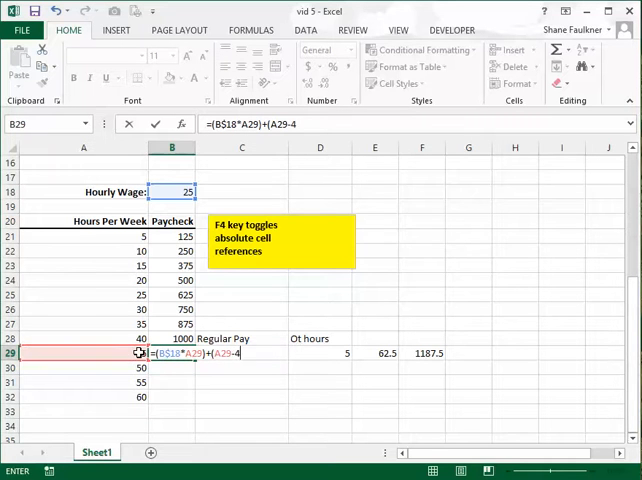
pyautogui.write('0')
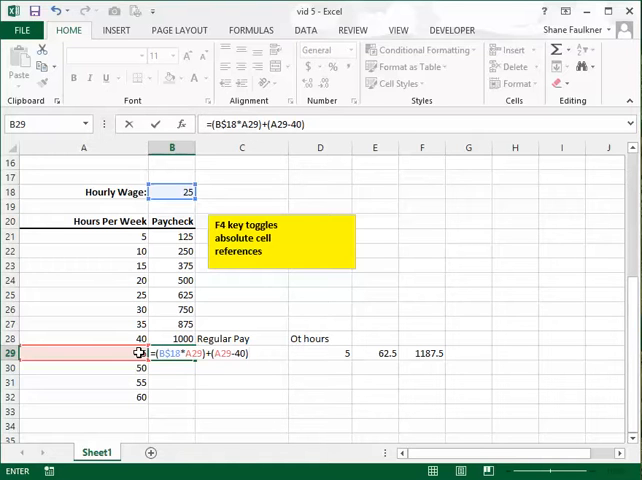
# Complete it with *($B$18/2), locking B18 with F4, giving 1187.5
pyautogui.write('*')
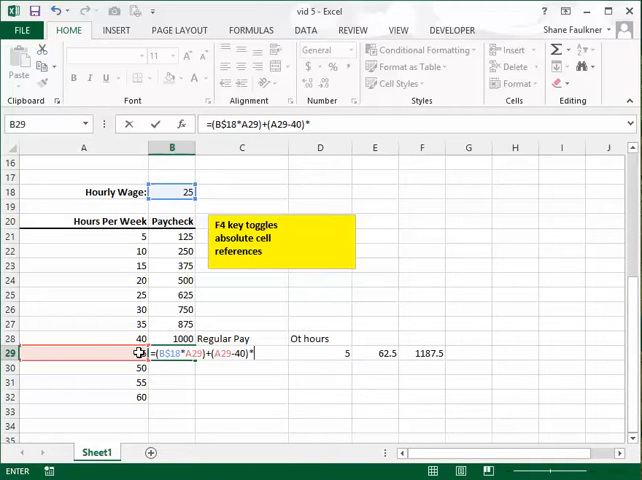
pyautogui.write('(B18')
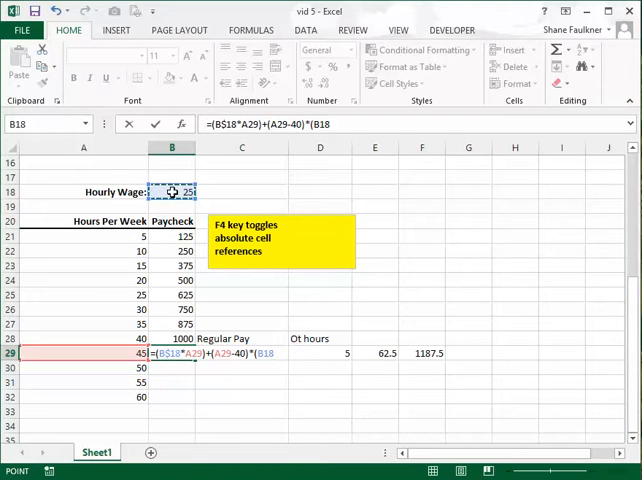
pyautogui.press('f4')
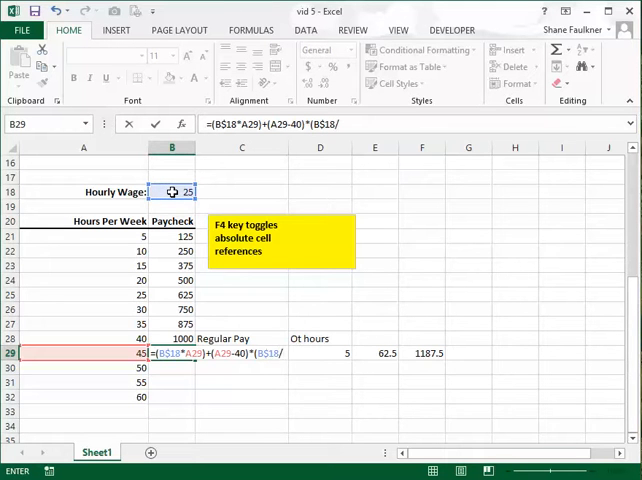
pyautogui.write('2)')
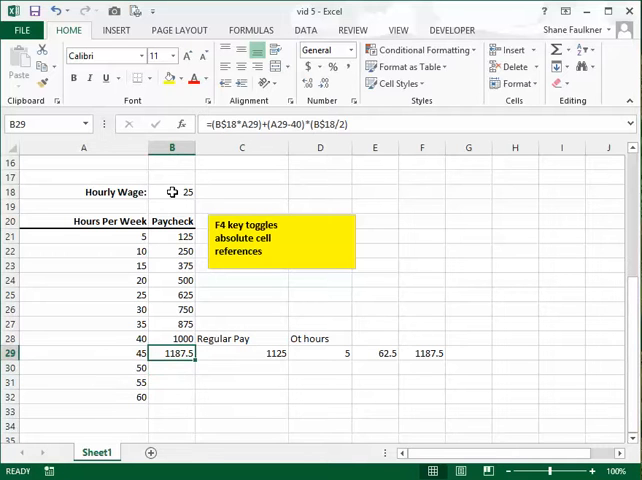
# Select the helper cells C29:F29 to clear them
pyautogui.click(420, 352)
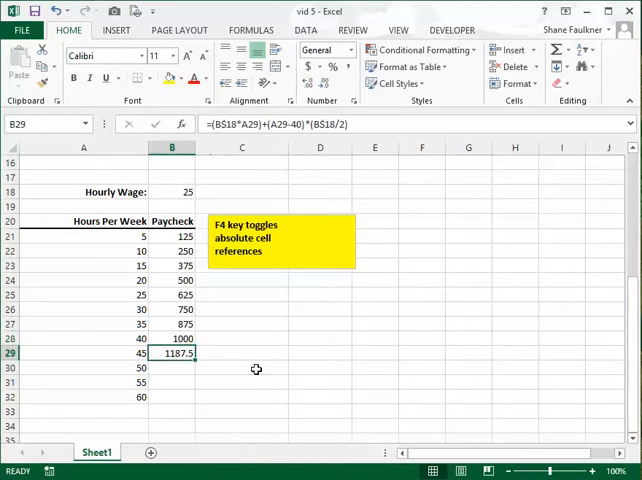
pyautogui.moveTo(212, 352)
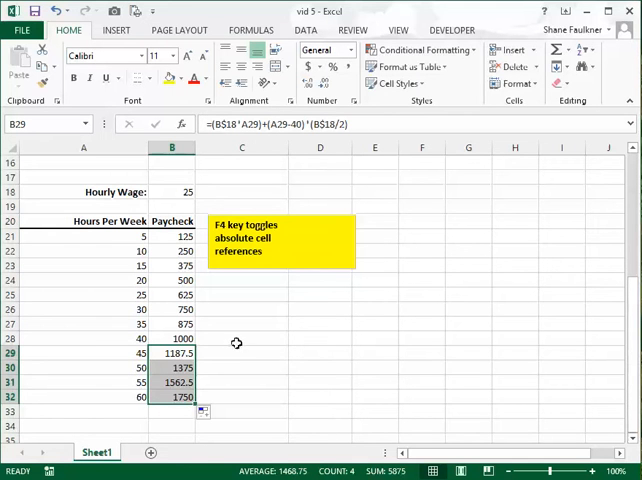
pyautogui.moveTo(236, 326)
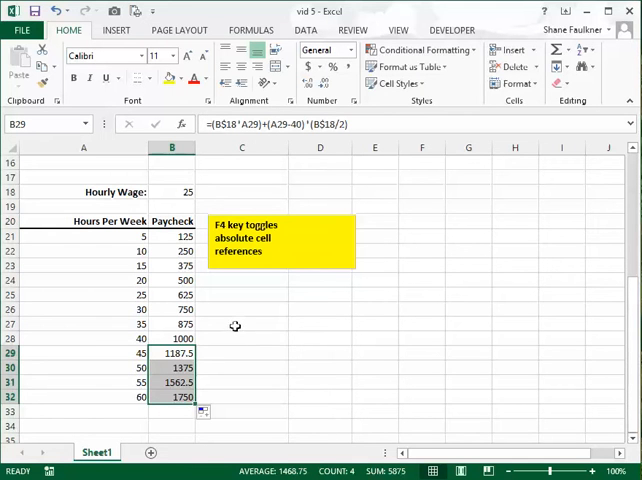